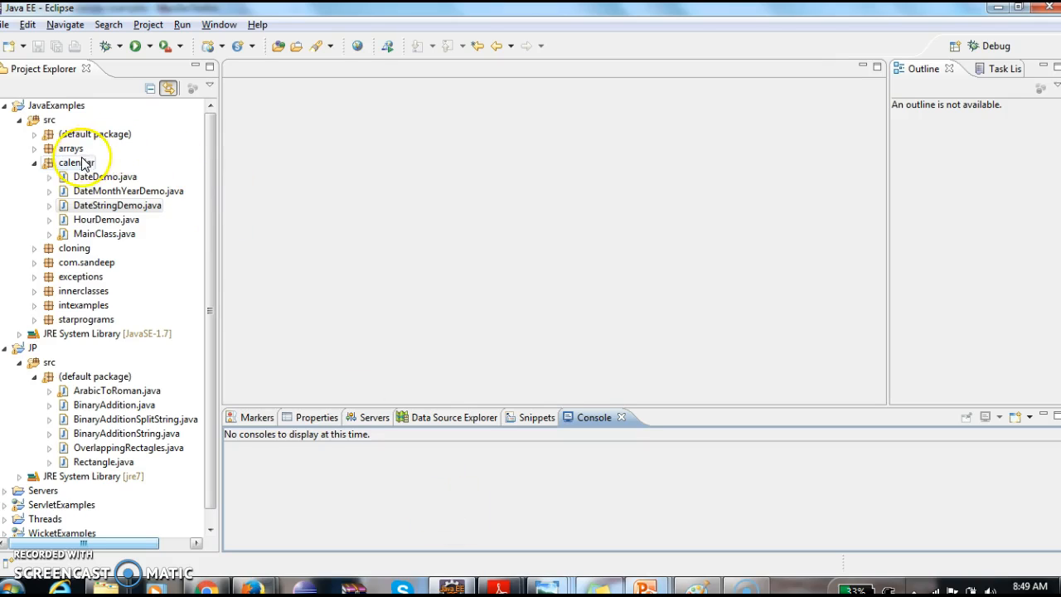
Create Java class DateTimeDemo in the calendar package via New > Class and enter its body
right_click(77, 162)
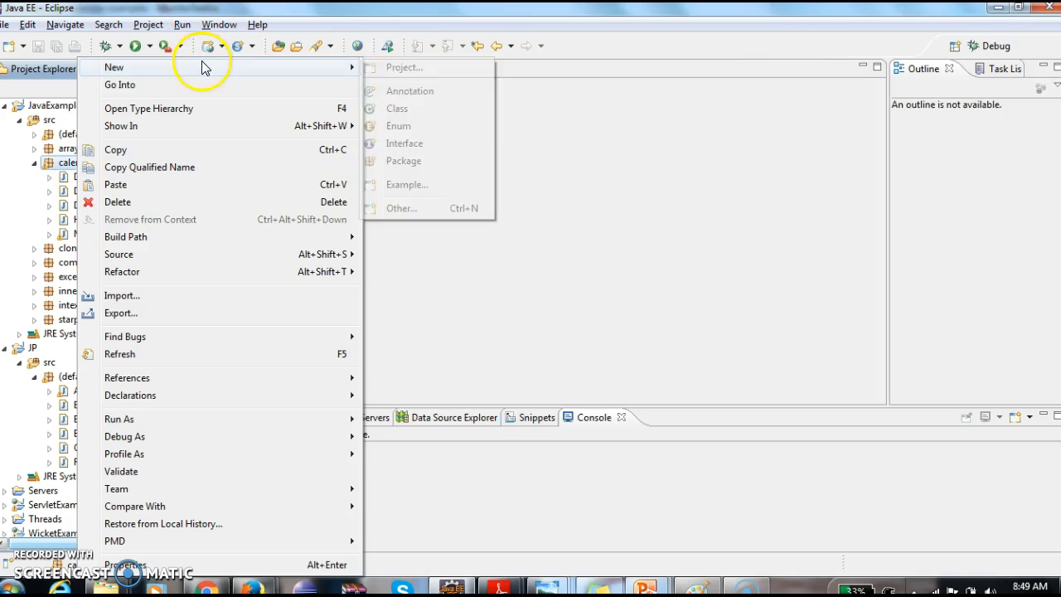
click(396, 107)
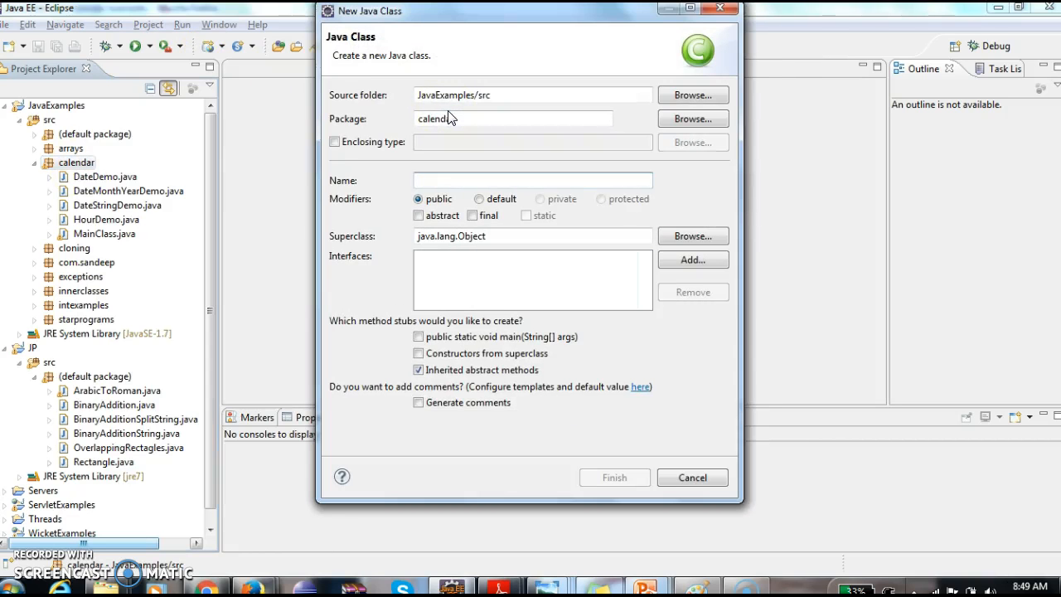
text(Dae)
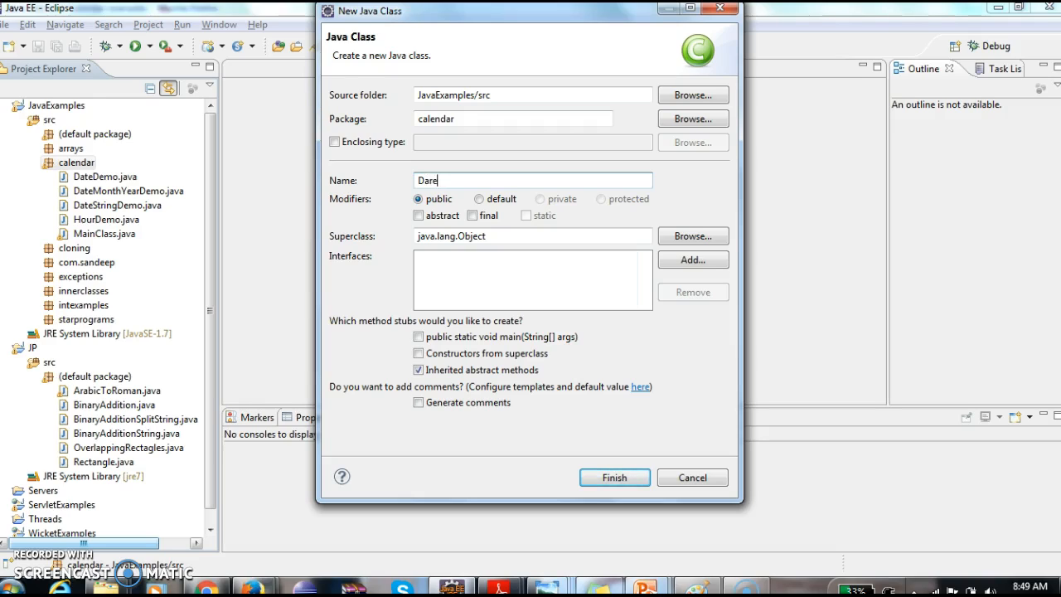
text(DateDS)
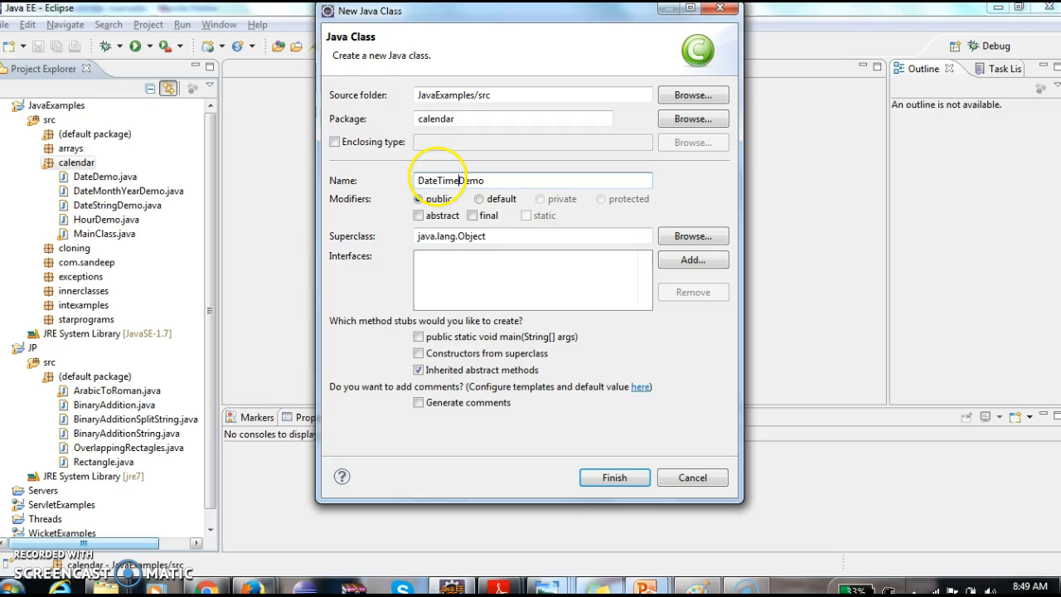
click(613, 477)
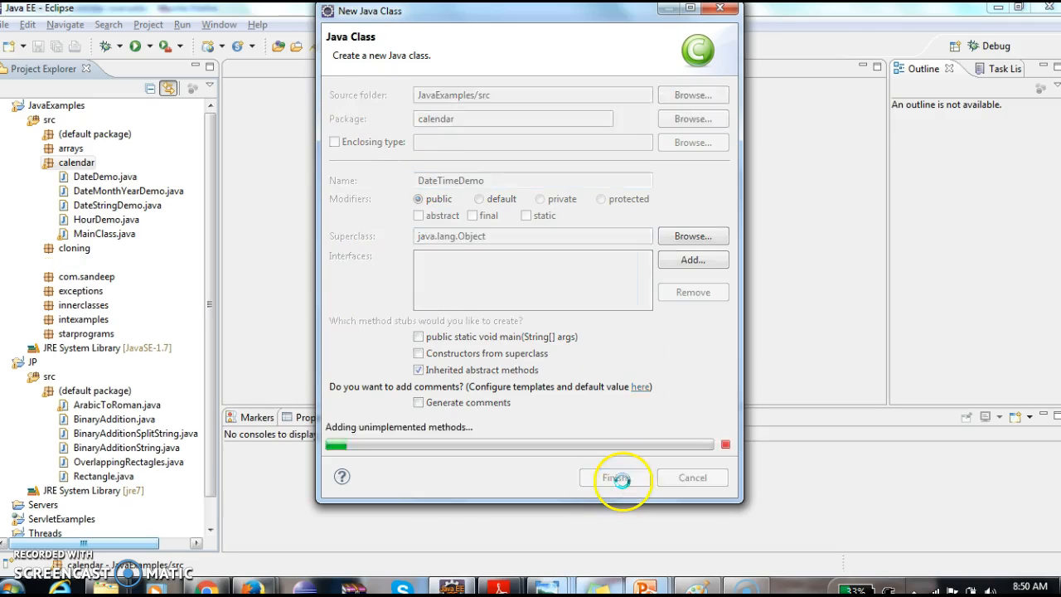
click(615, 477)
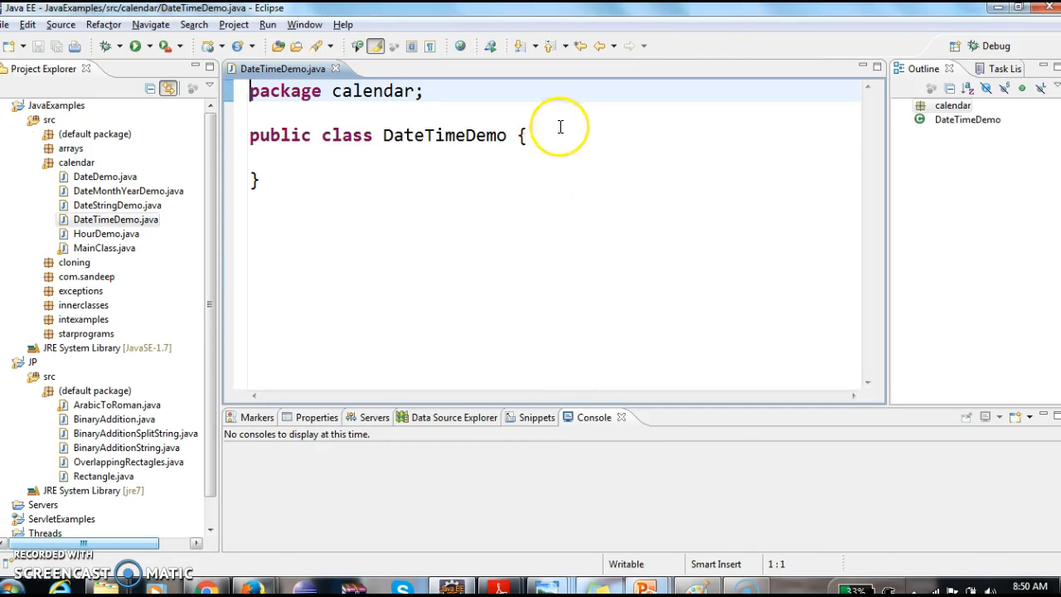
Insert an empty public static void main(String[] args) method and save the file
text(main(String[] args) {)
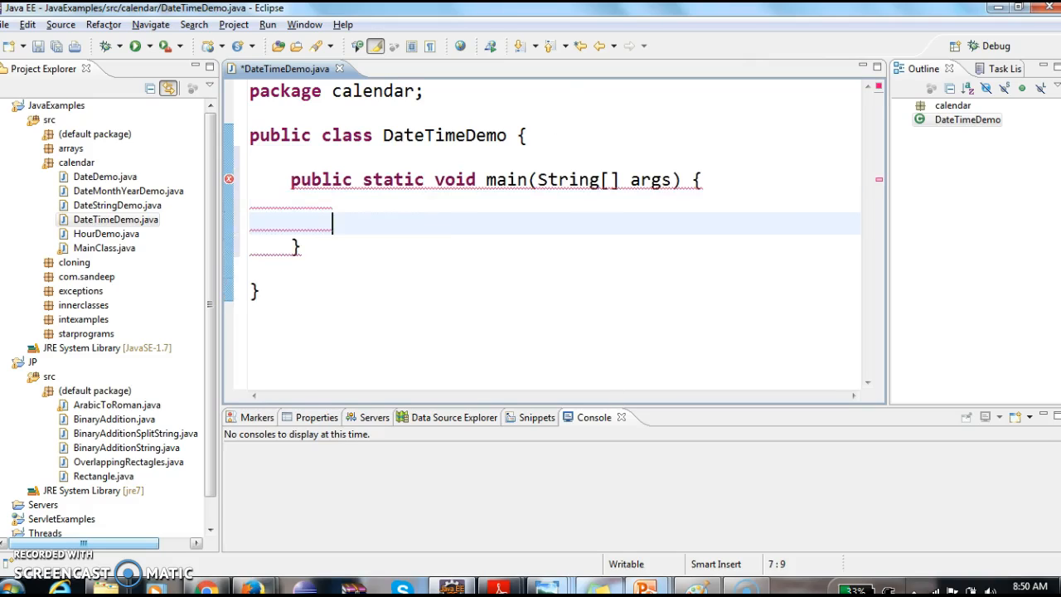
key(ctrl+s)
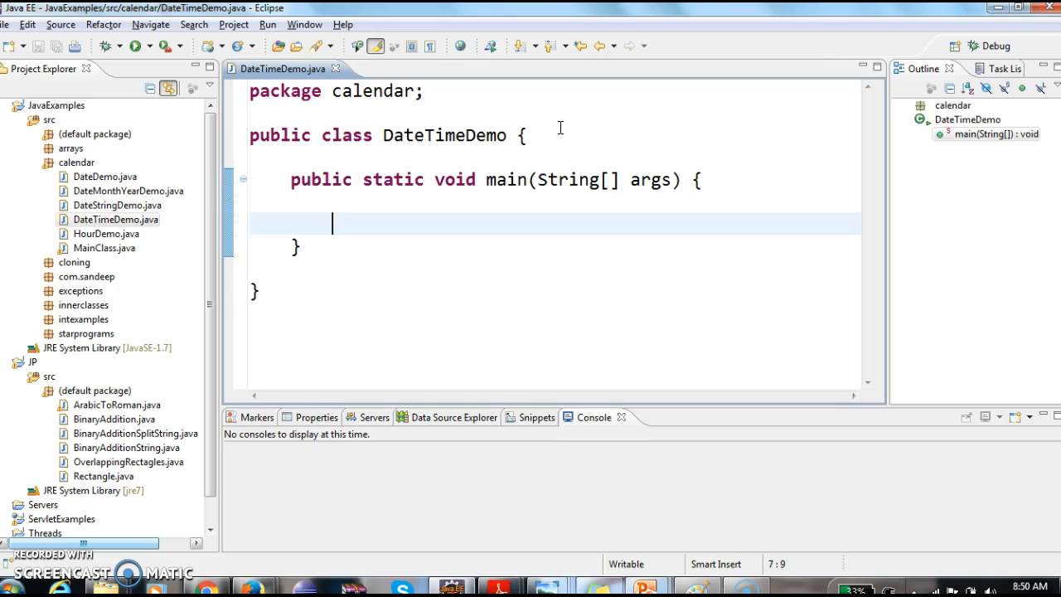
Declare SimpleDateFormat sdf = new SimpleDateFormat("") with java.text.SimpleDateFormat imported
text(Simple)
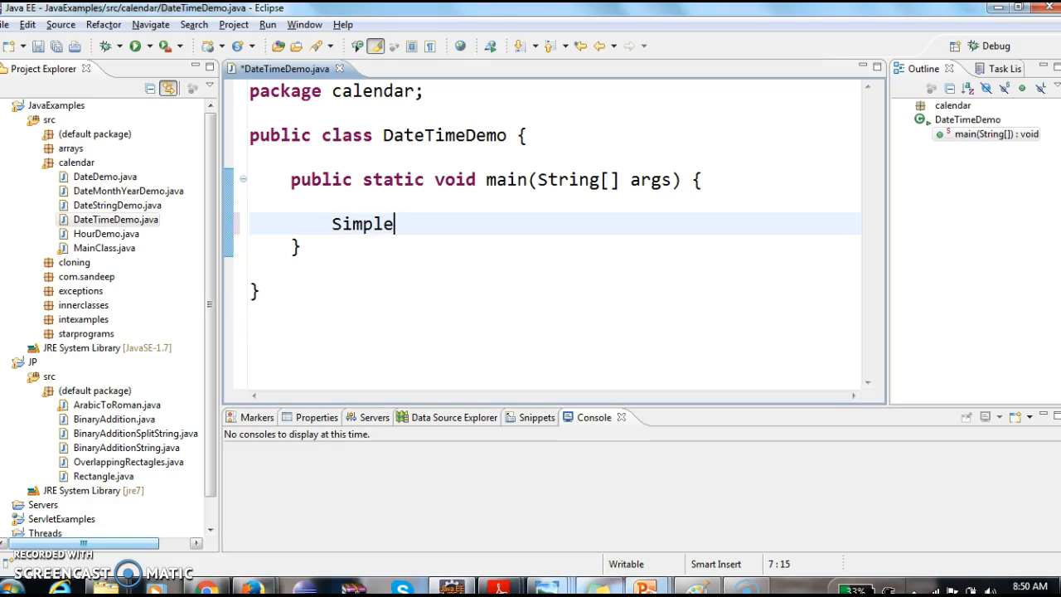
text(date)
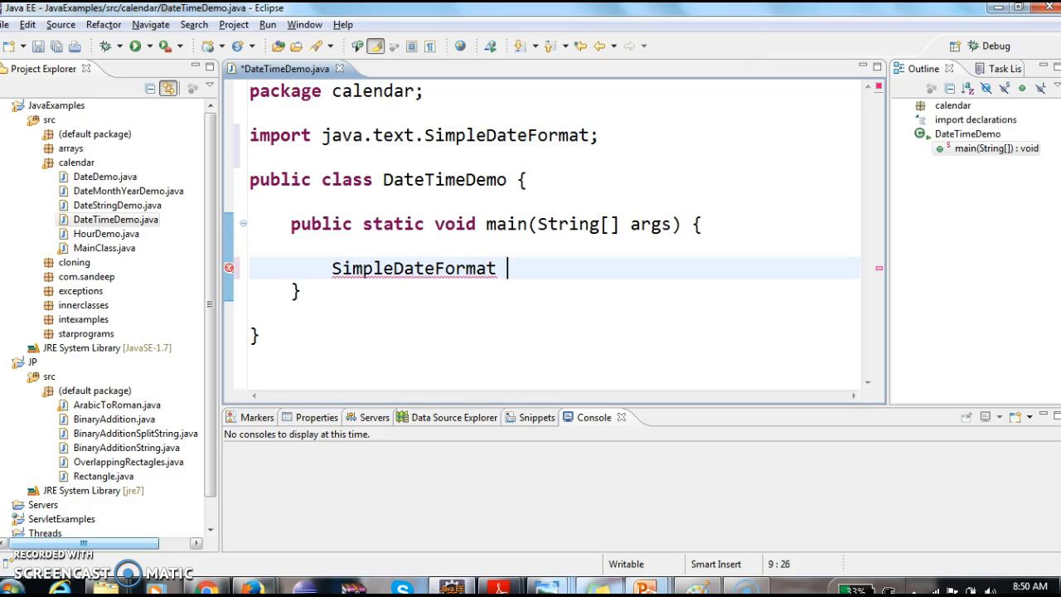
text(sdf=new si)
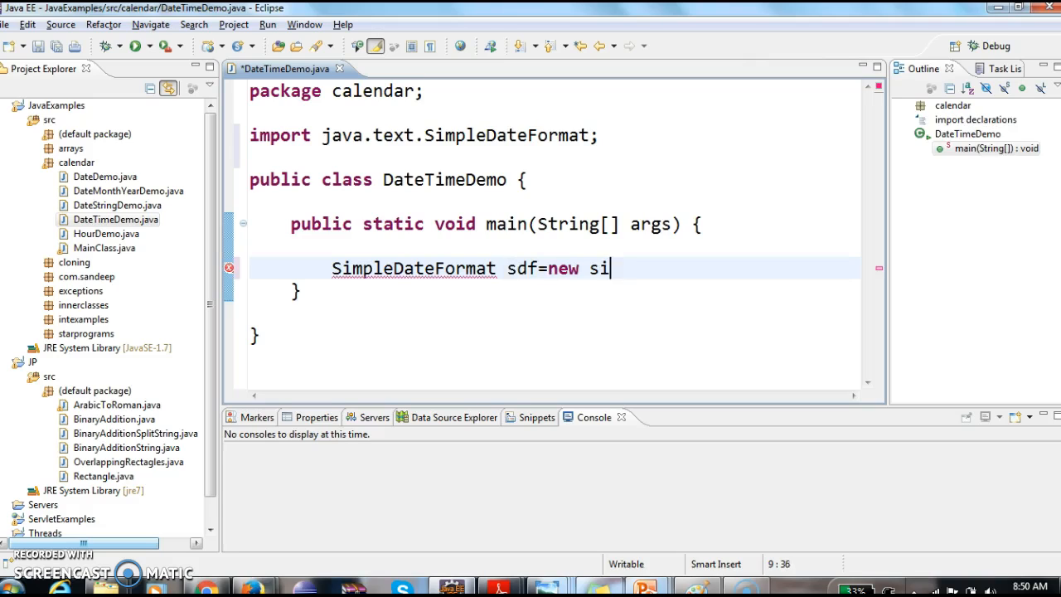
text(mpleda)
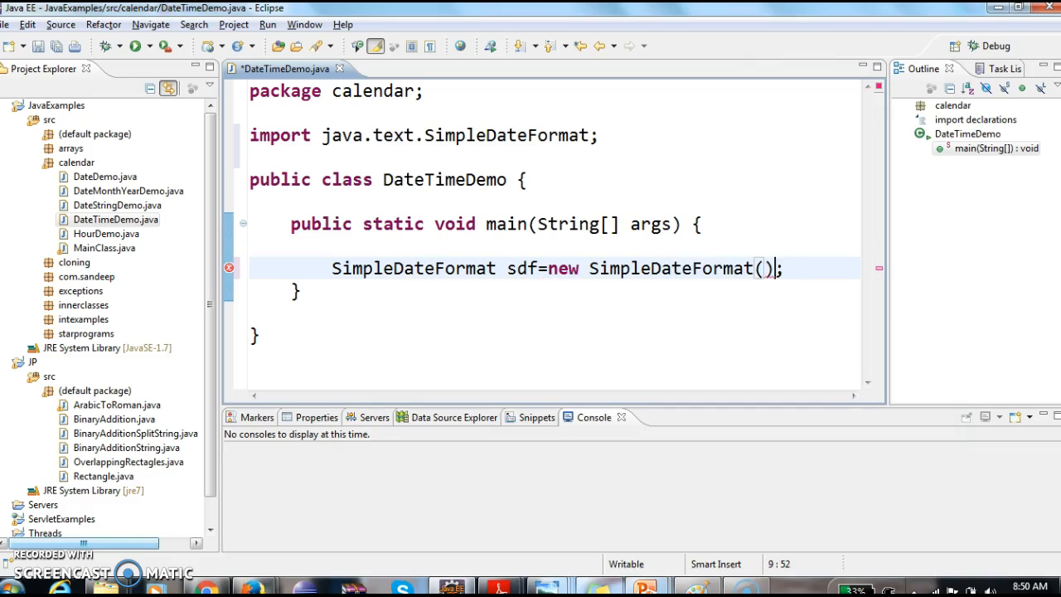
text("")
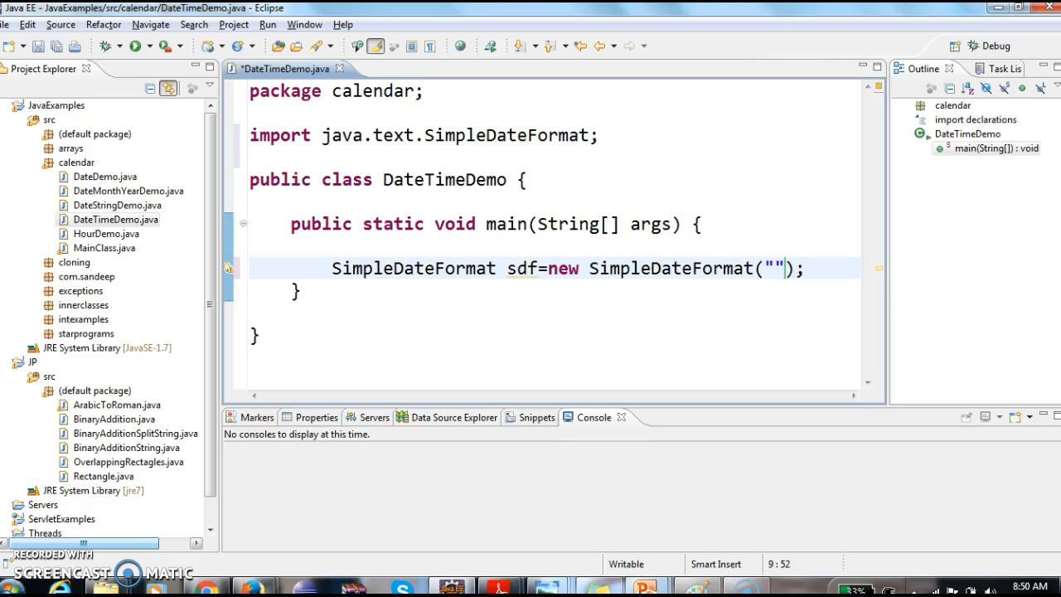
Fill the format pattern as "yyyy/MM/dd HH:mm:ss" and highlight the yyyy year part
text(y)
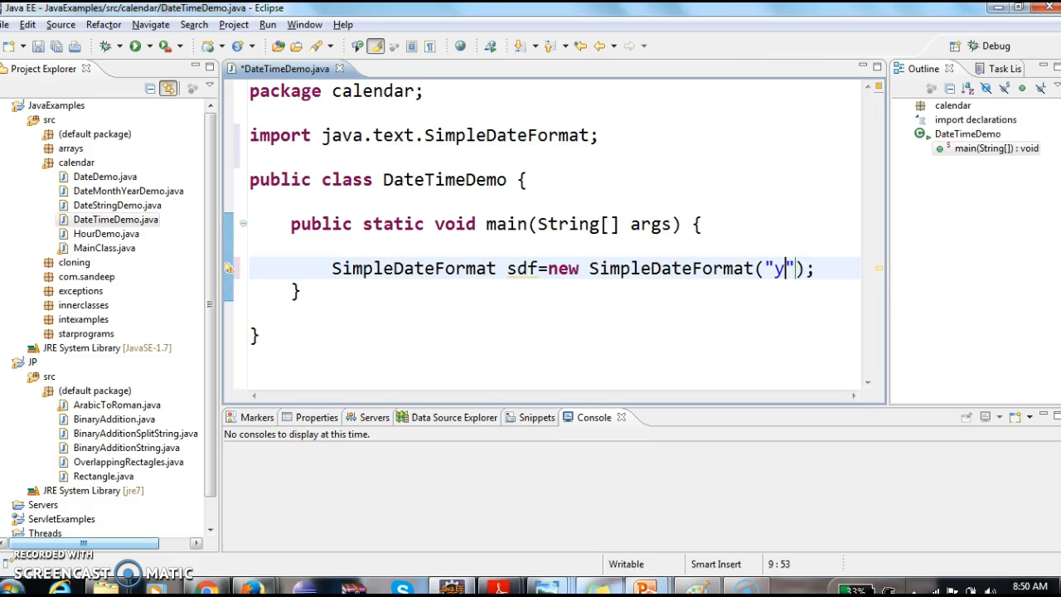
text(yyy/)
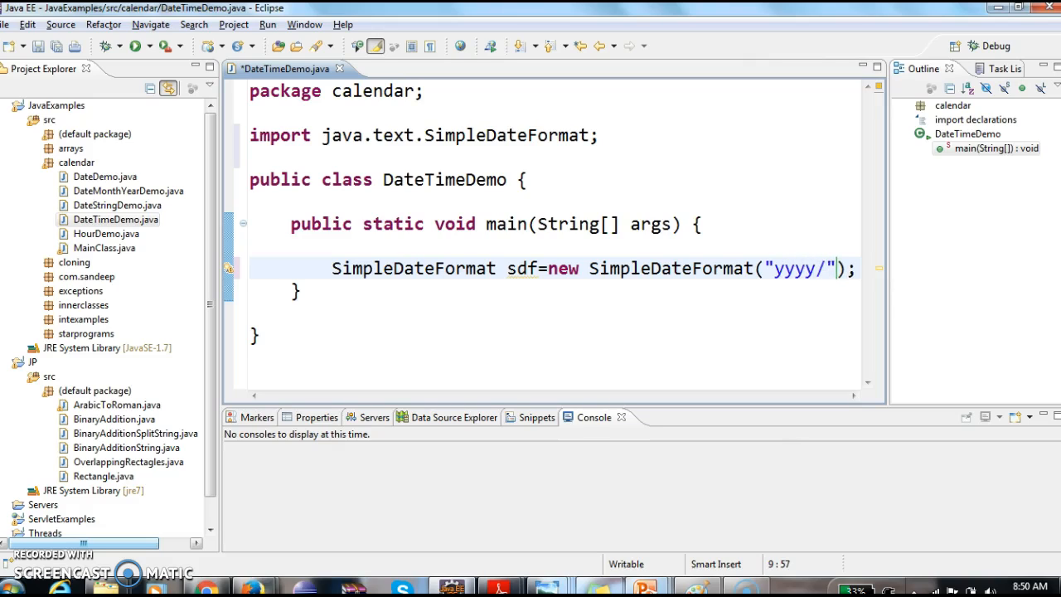
text(MM/)
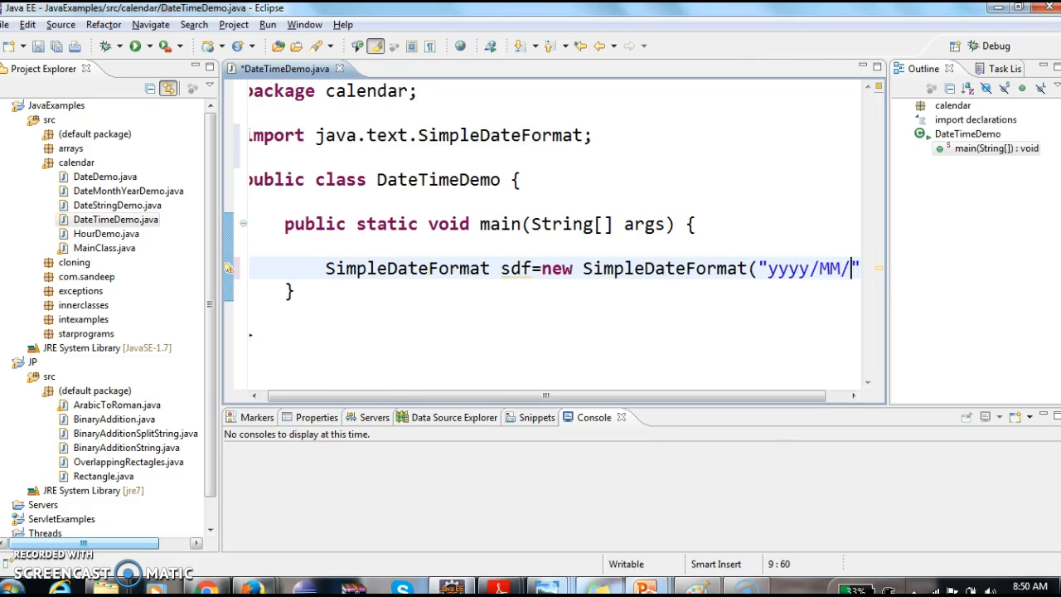
text(dd)
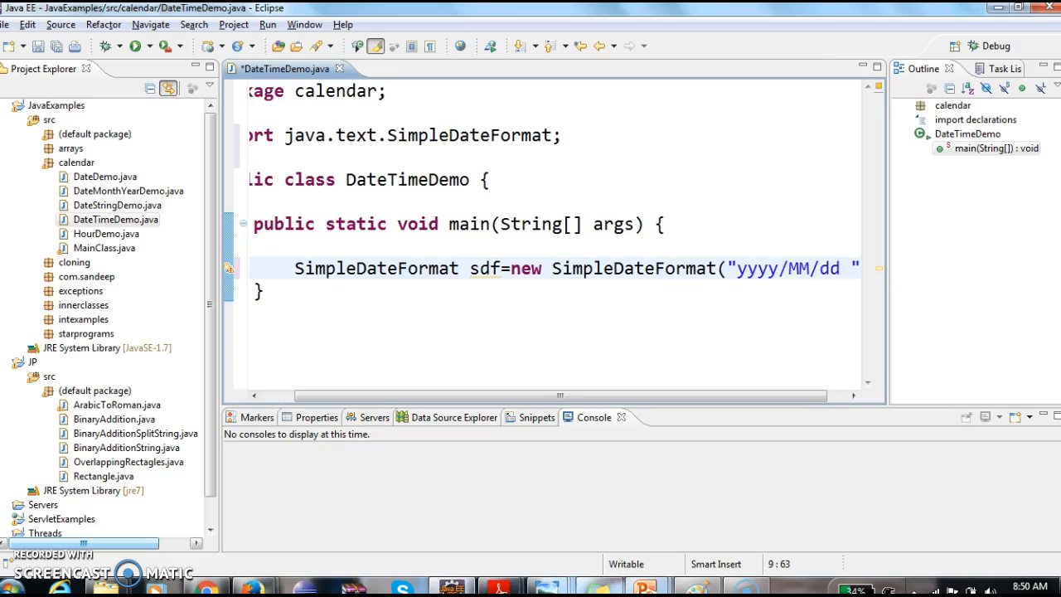
text(HH)
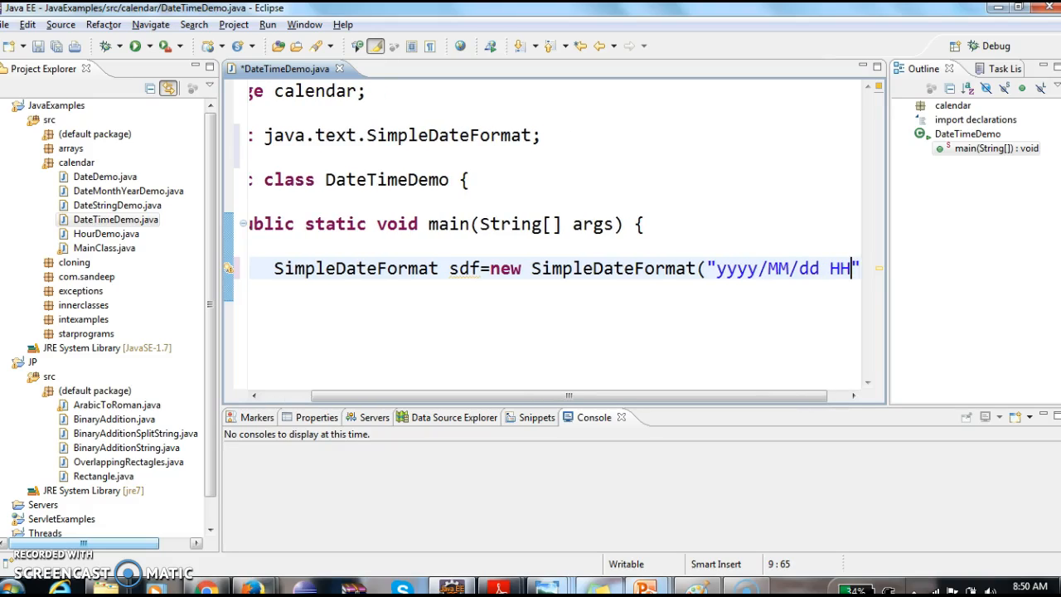
text(:mm)
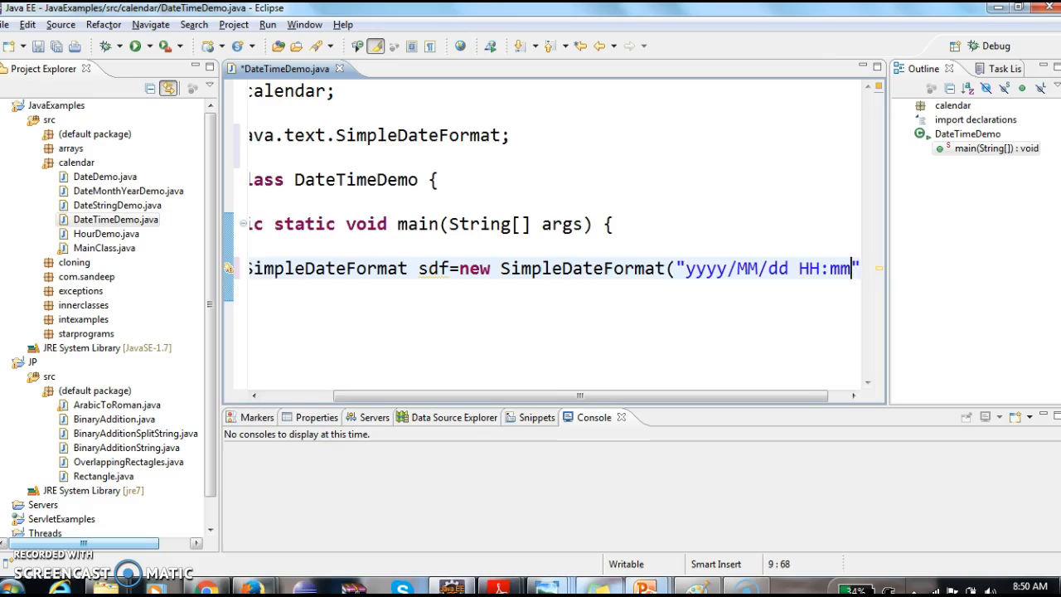
text(:ss)
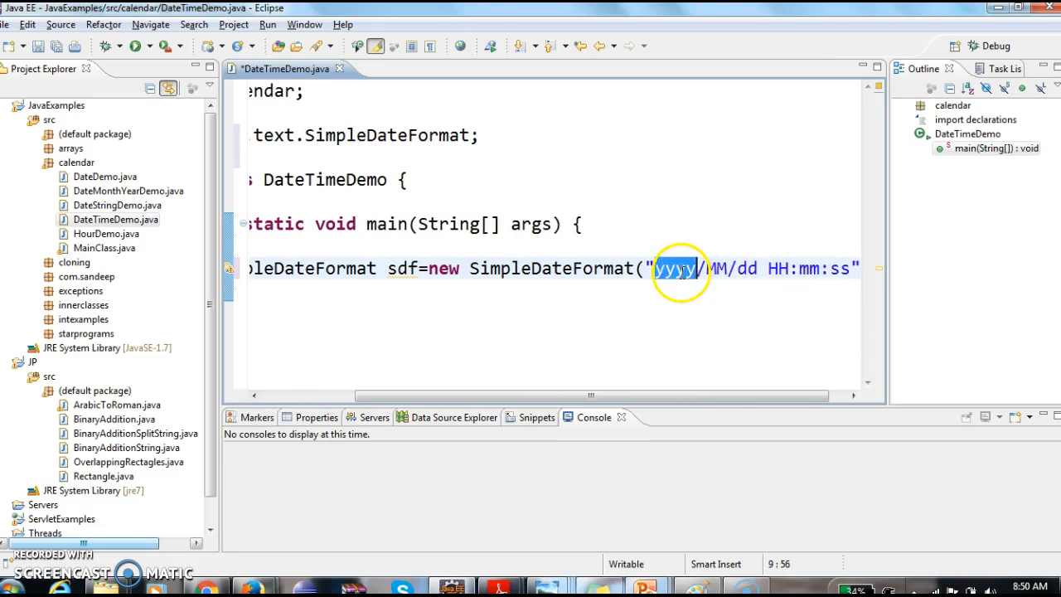
double_click(717, 269)
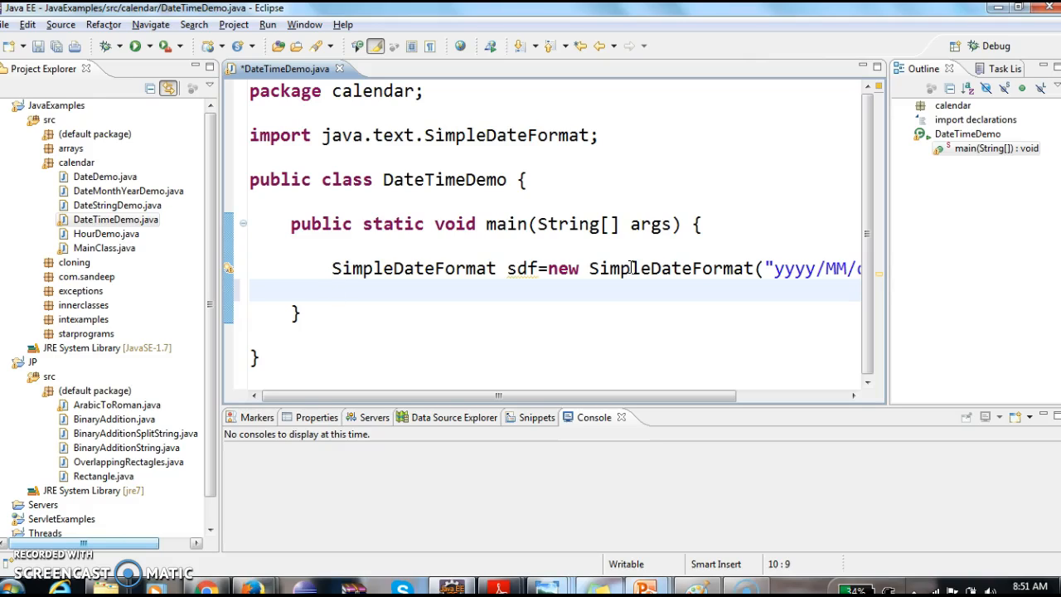
Declare Date date = new Date() with java.util.Date imported
text(Dat)
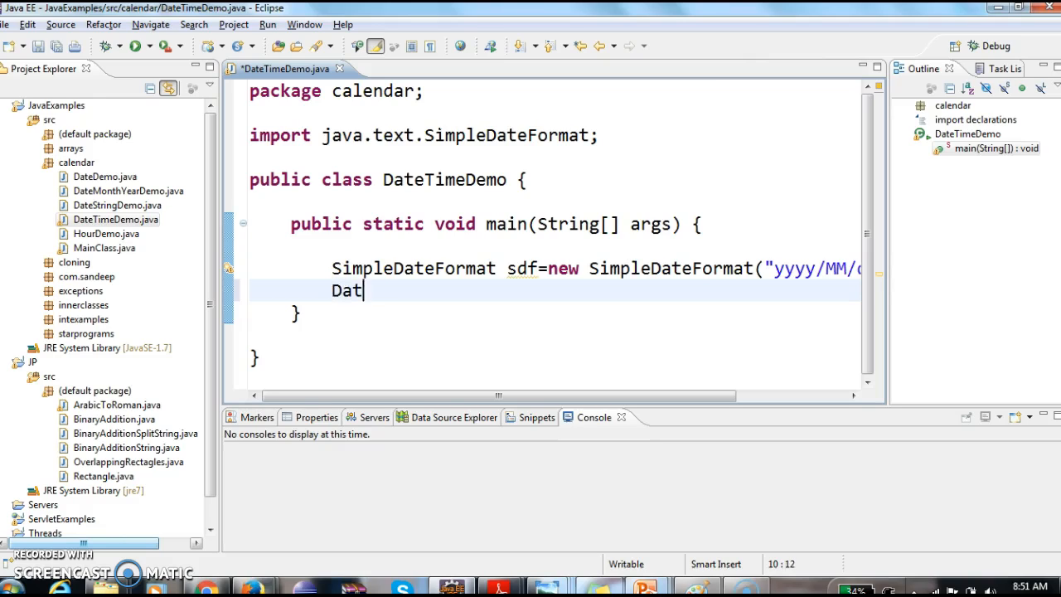
text(e date=)
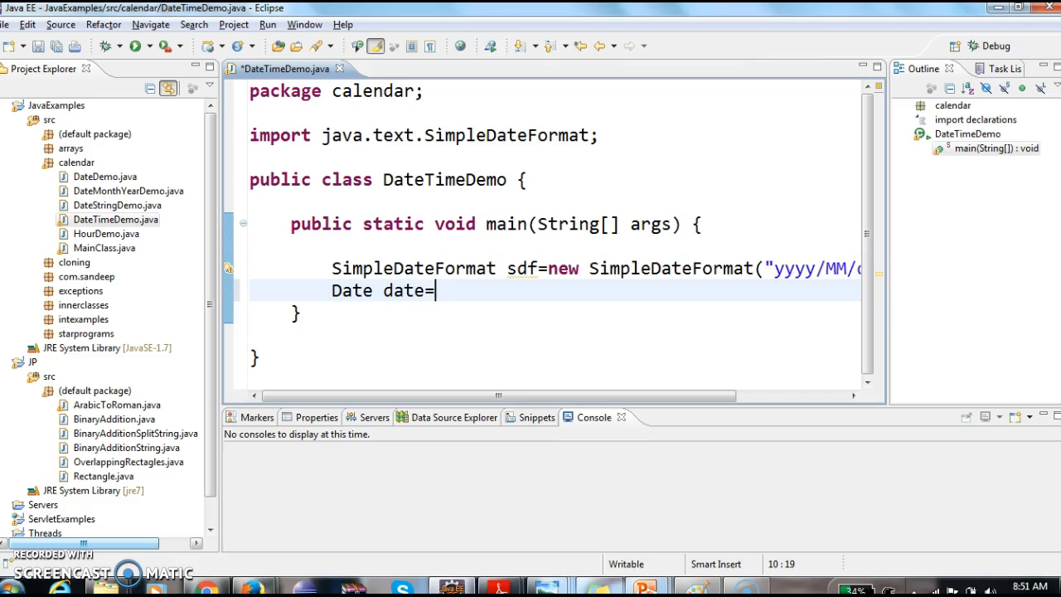
text(new date)
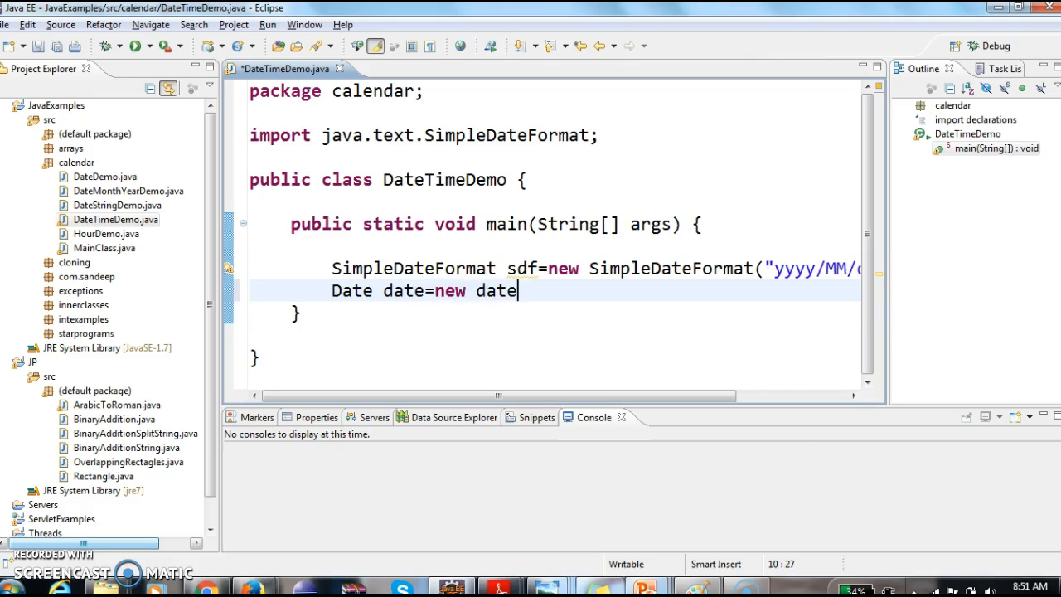
text(Date();)
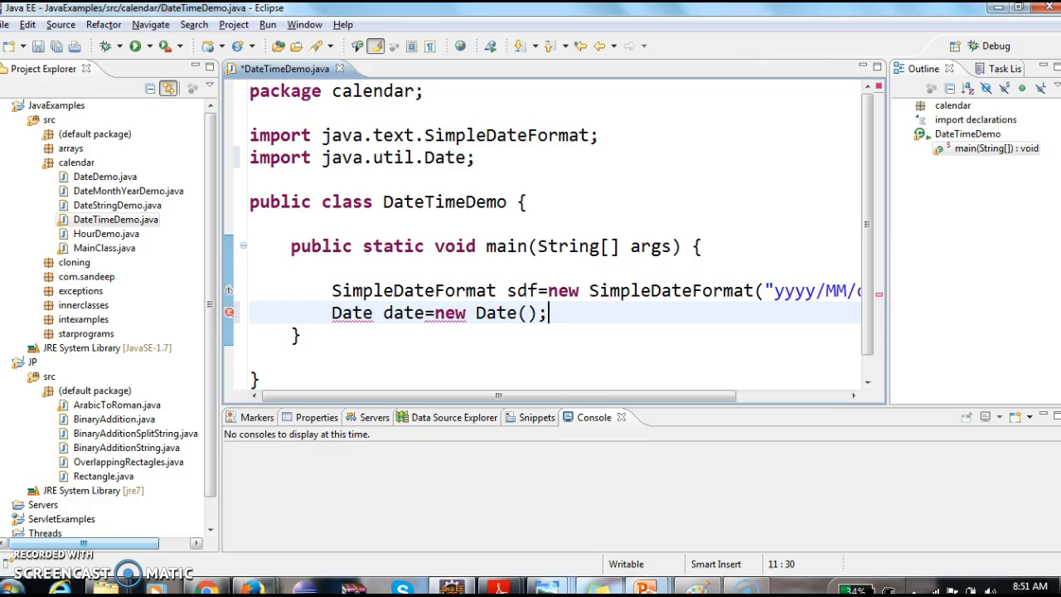
key(enter)
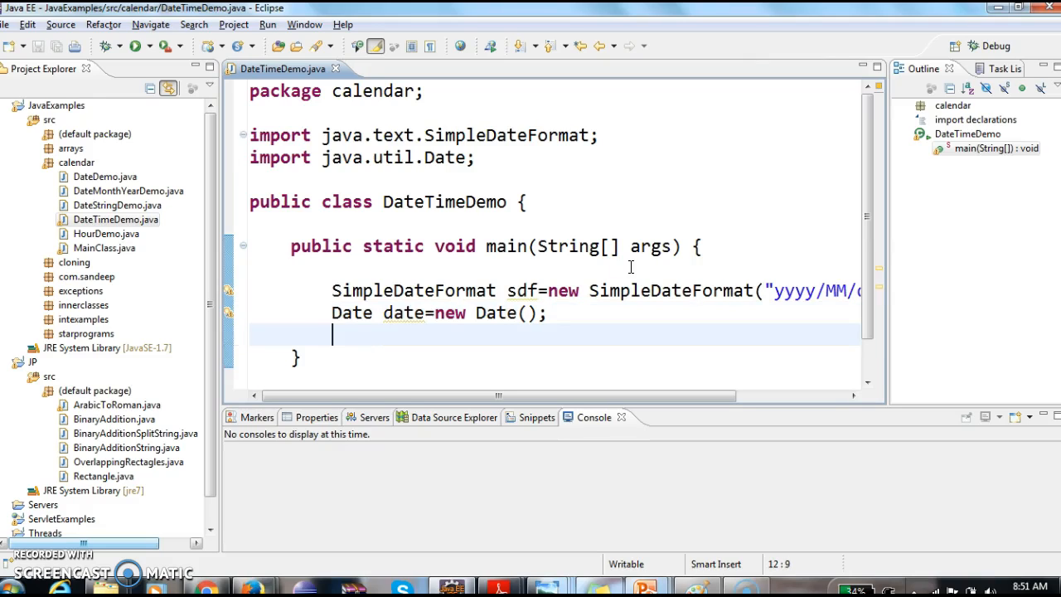
Write sdf.format(date) and wrap it in System.out.println via syso
text(s)
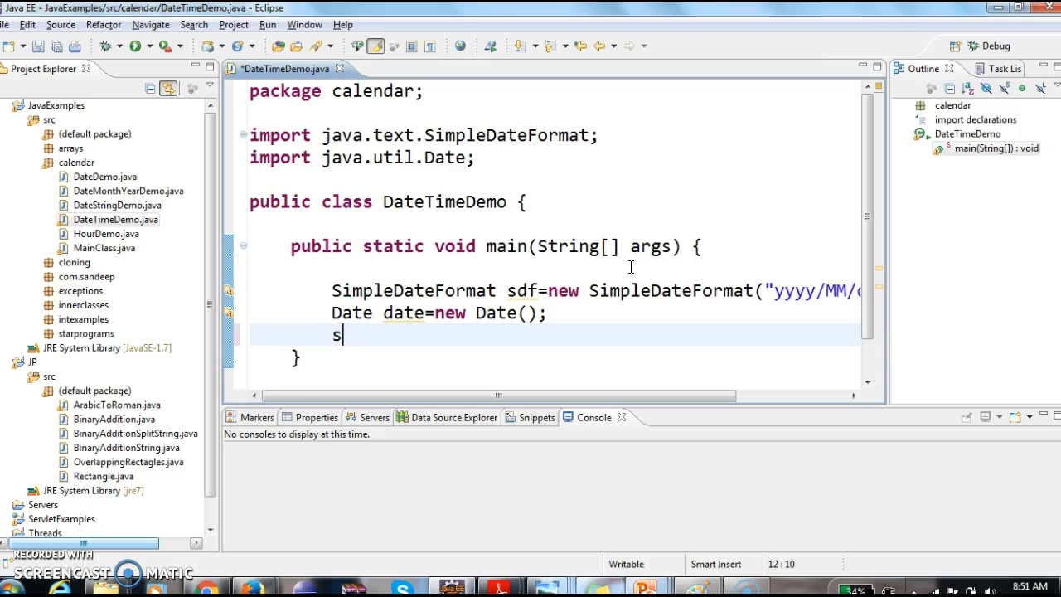
key(BackSpace)
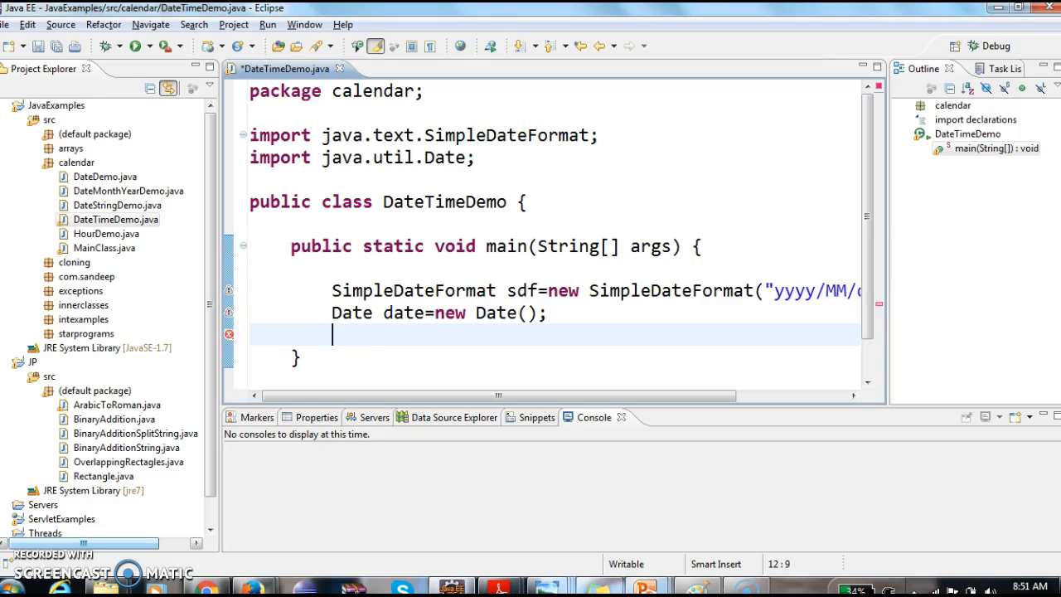
text(date)
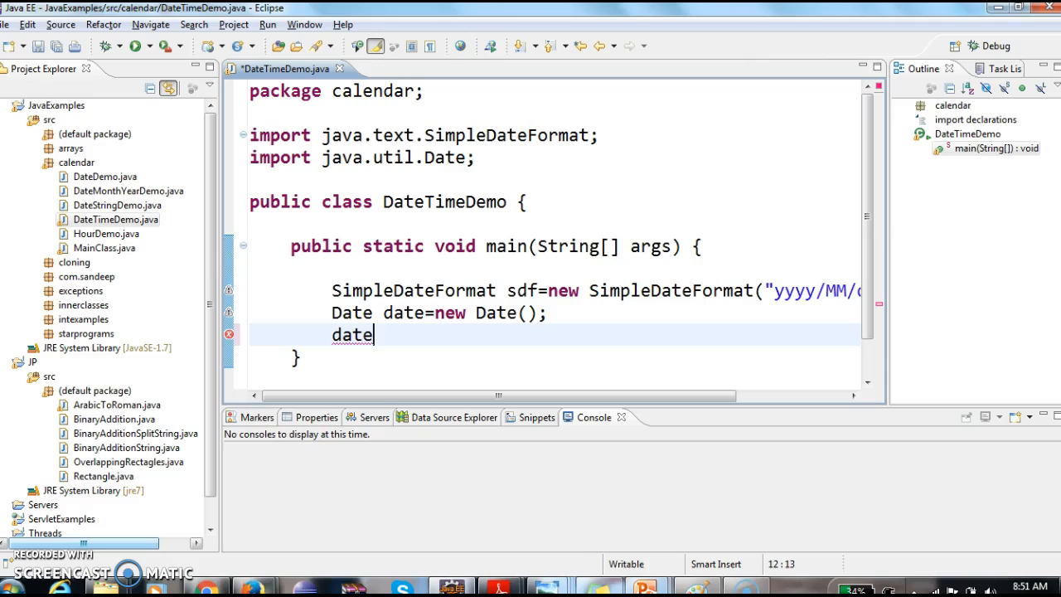
double_click(520, 291)
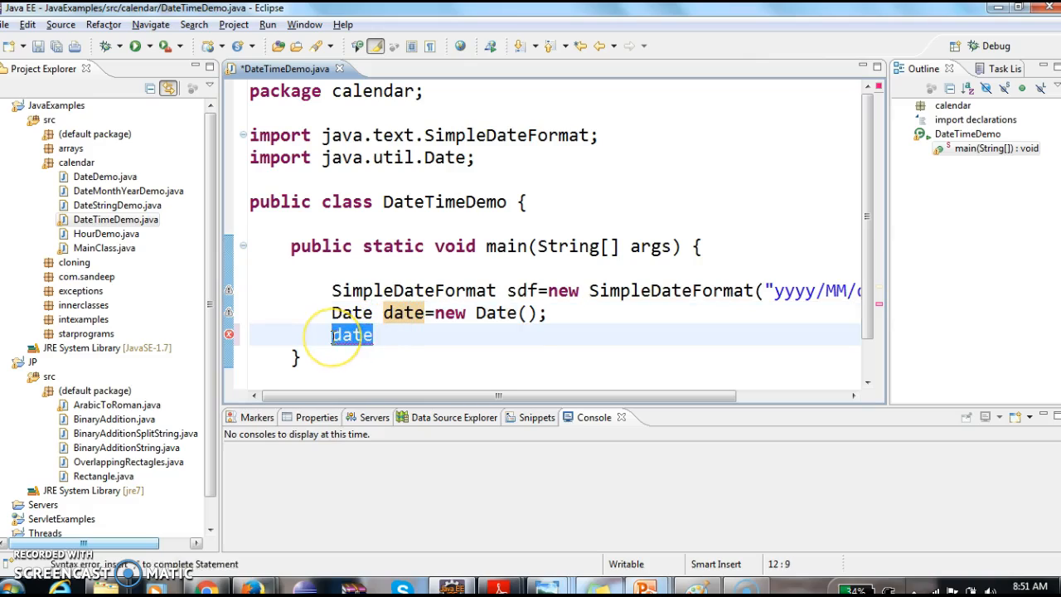
text(sd)
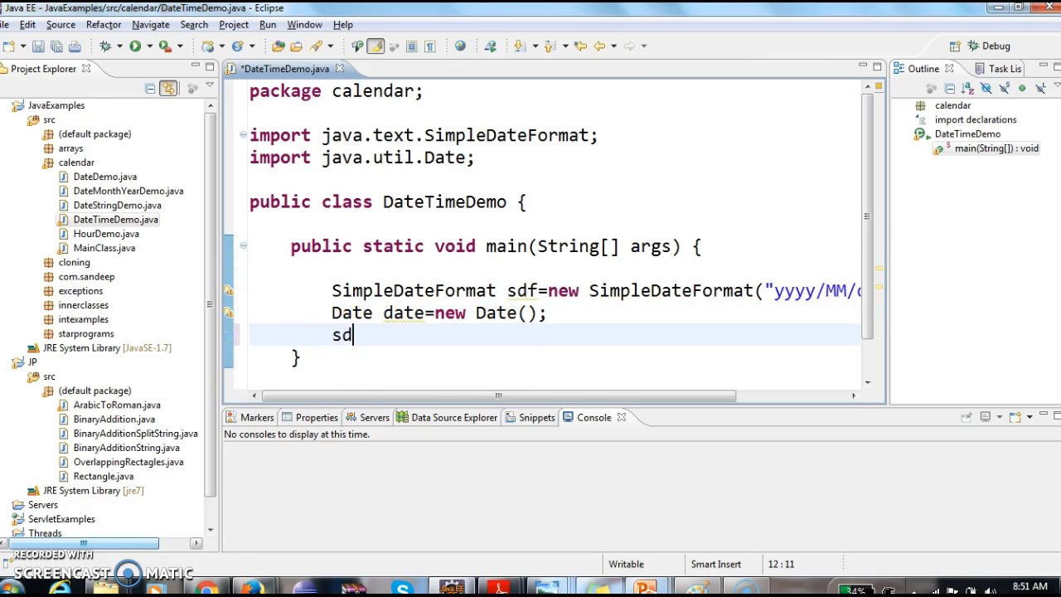
text(f)
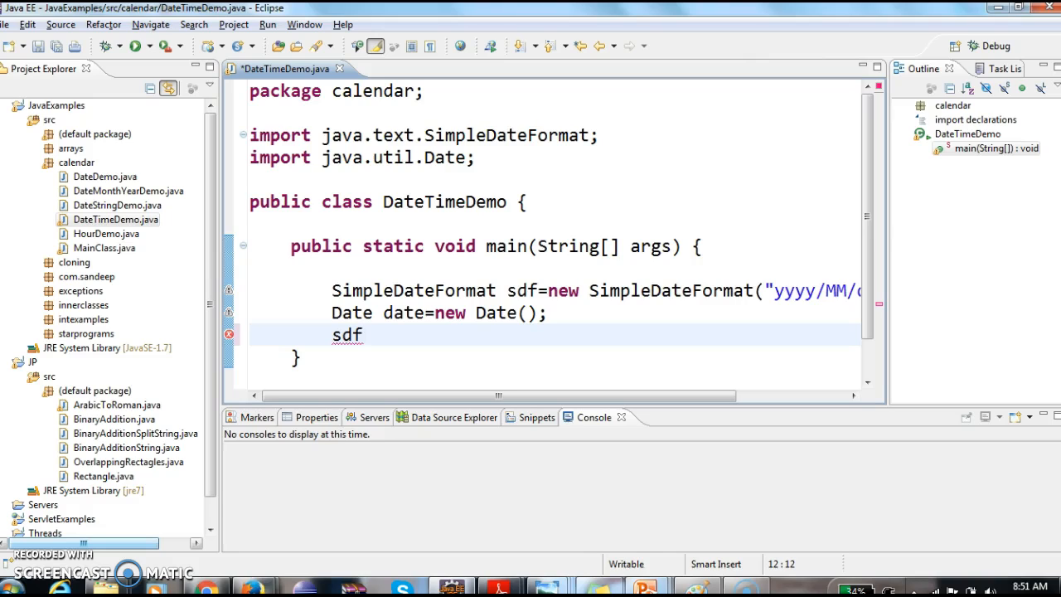
text(.format(date)
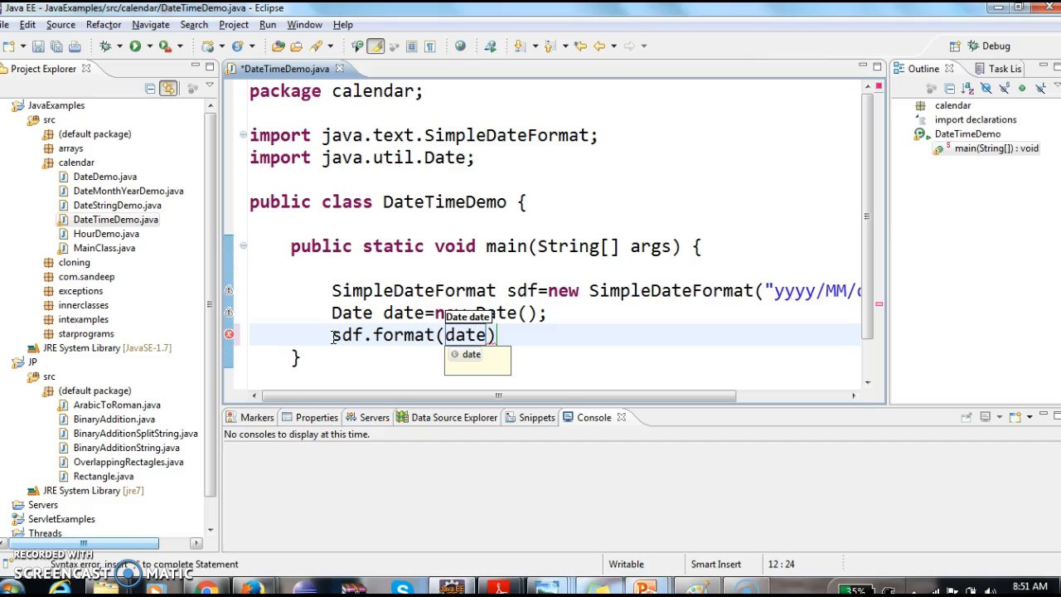
text(;)
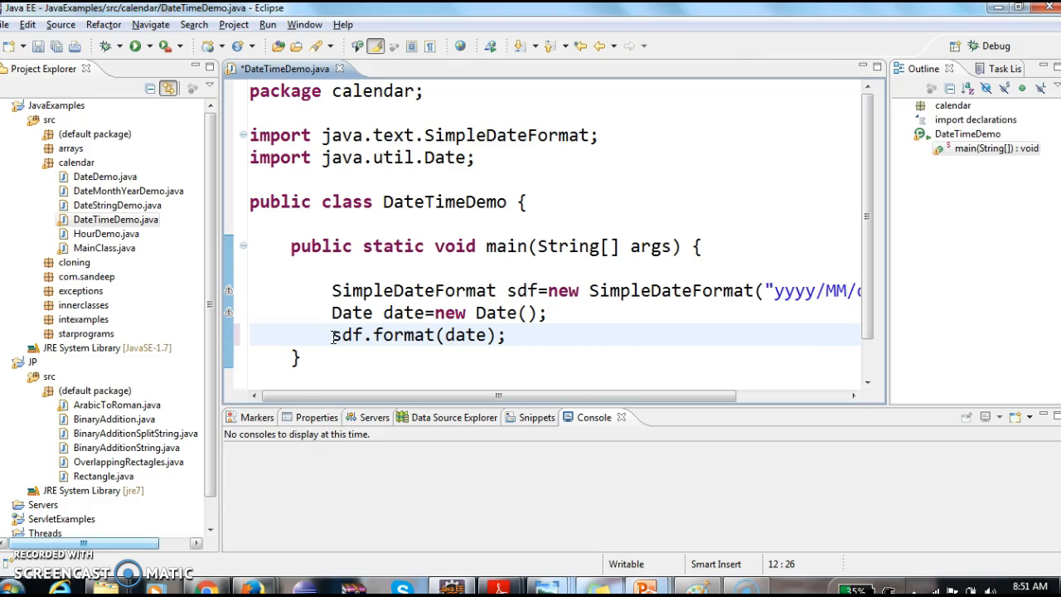
text(syso)
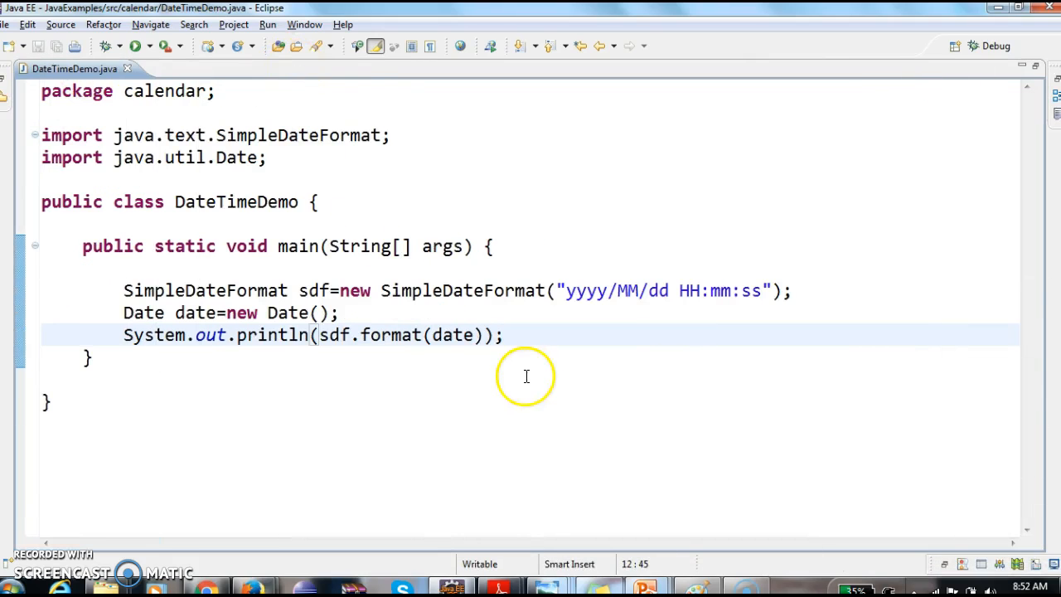
mouse_move(174, 298)
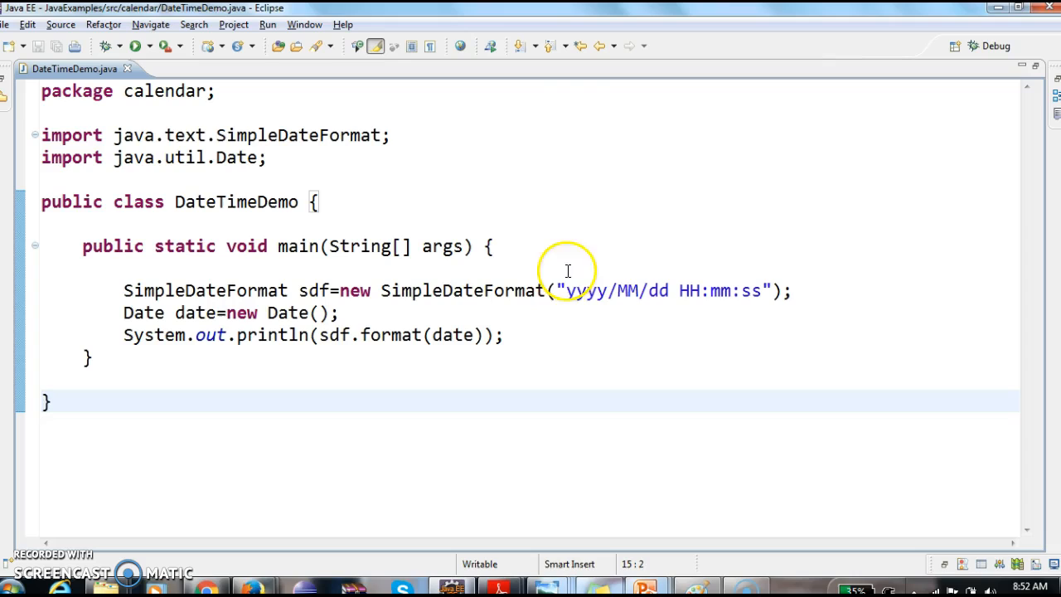
double_click(584, 290)
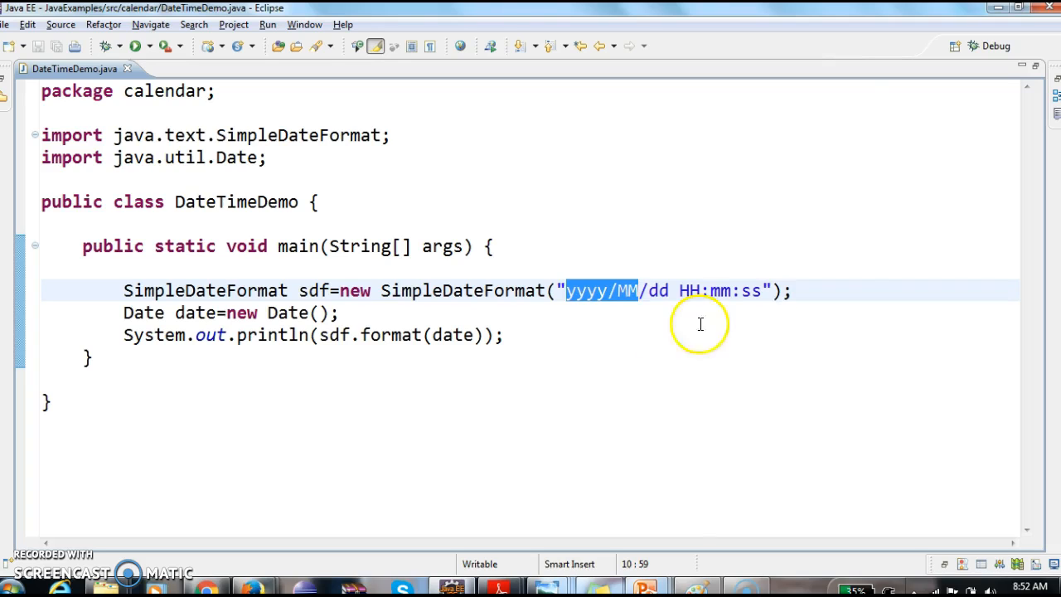
mouse_move(262, 331)
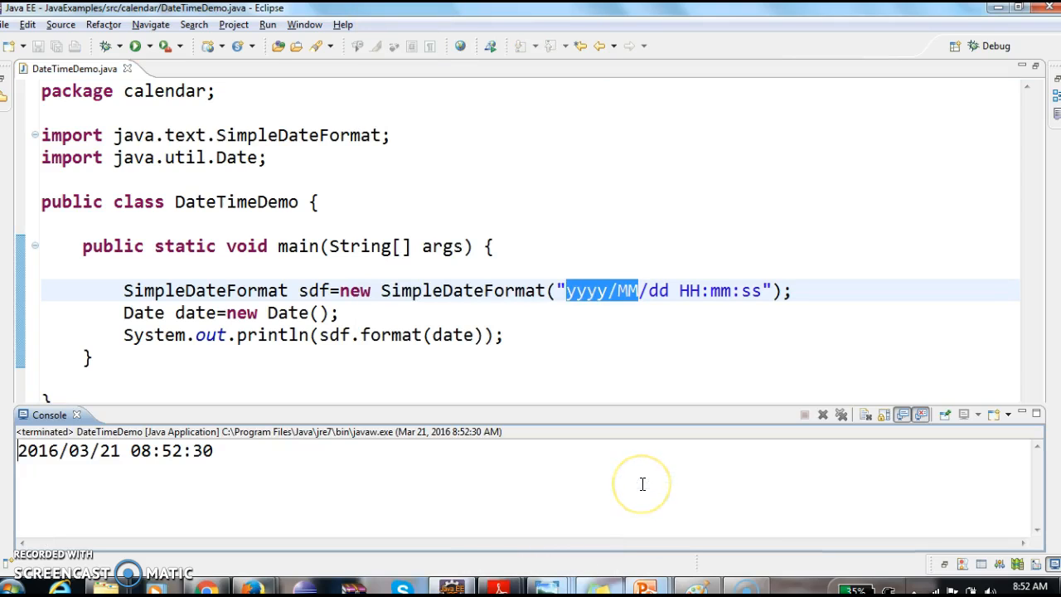
mouse_move(633, 484)
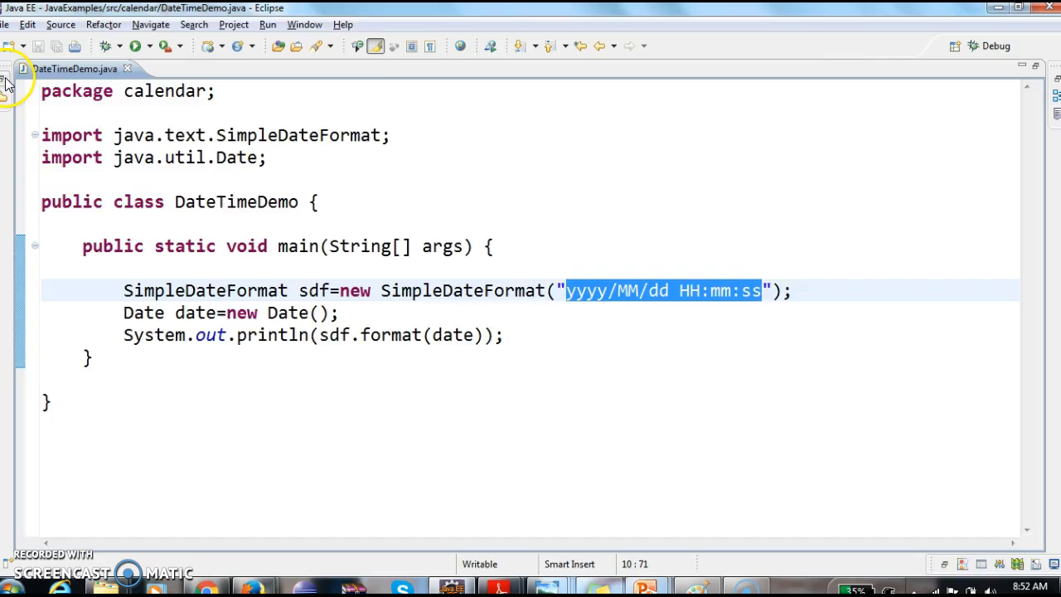
Show the console output 2016/03/21 08:52:30, point out the day, then maximize the editor
click(132, 46)
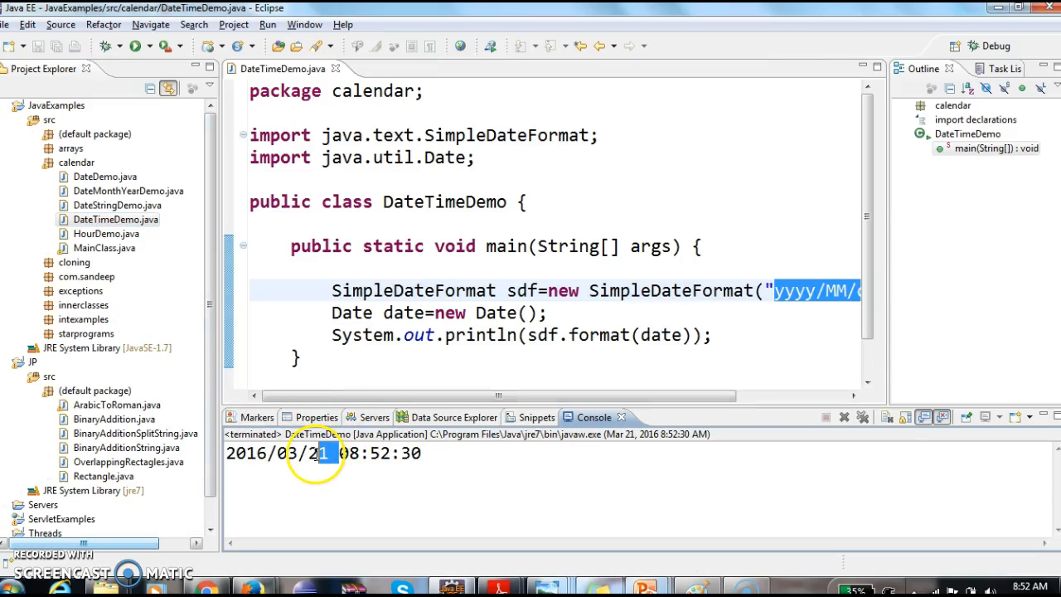
mouse_move(429, 454)
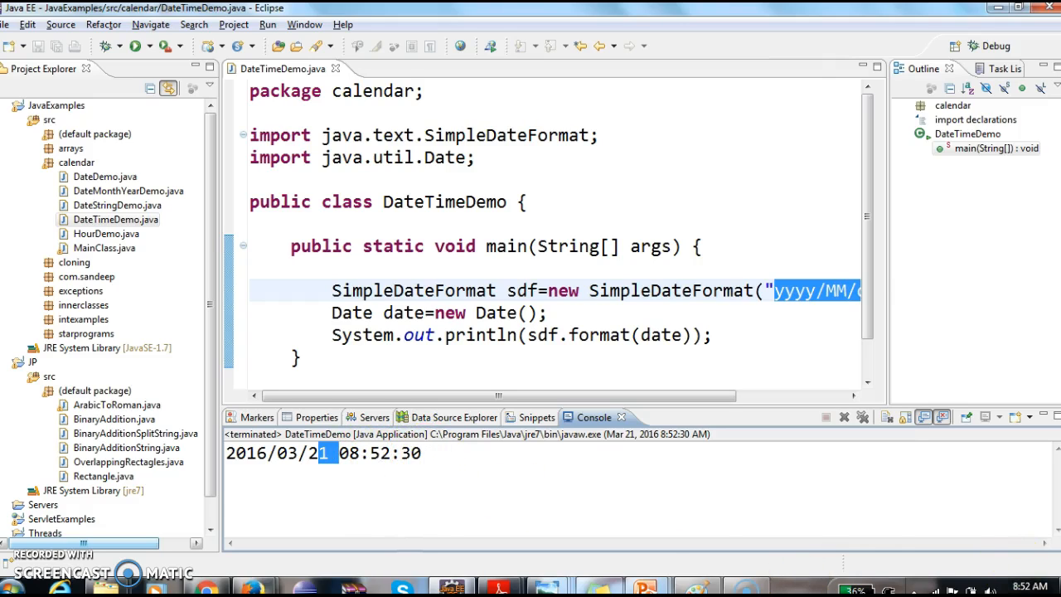
click(1018, 580)
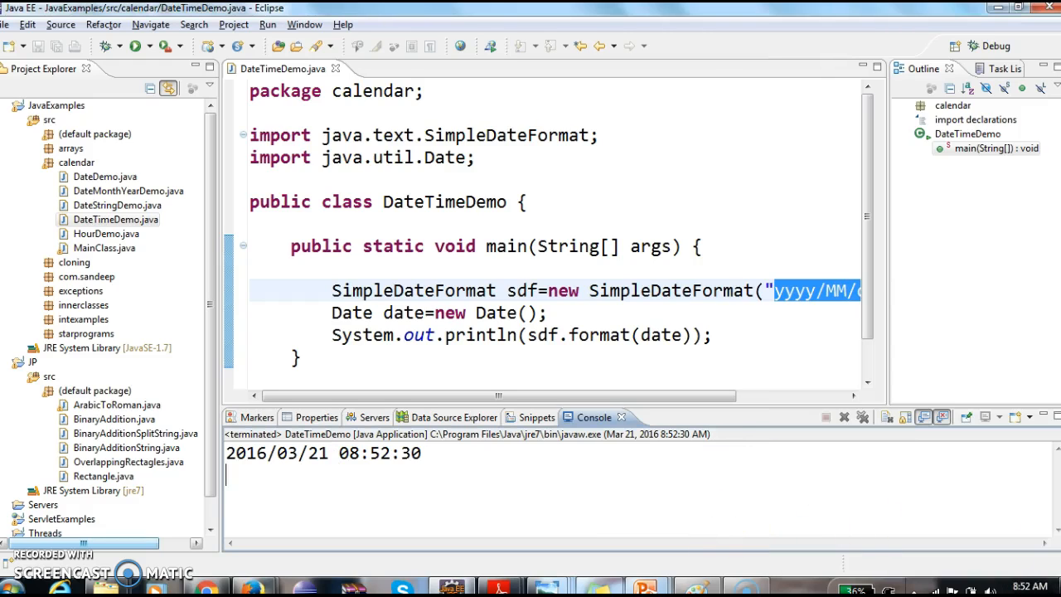
mouse_move(340, 441)
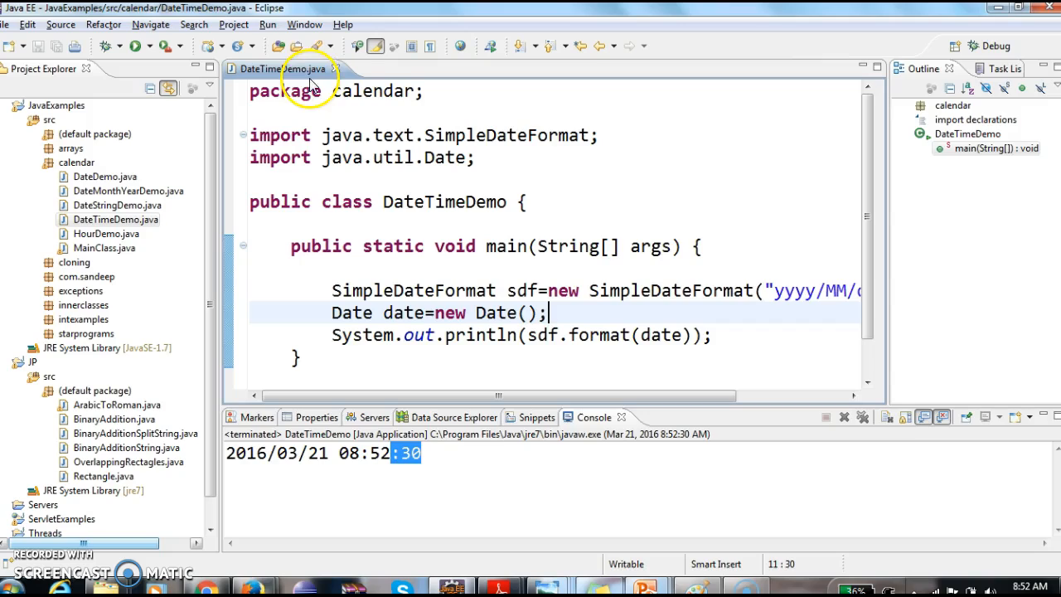
double_click(282, 70)
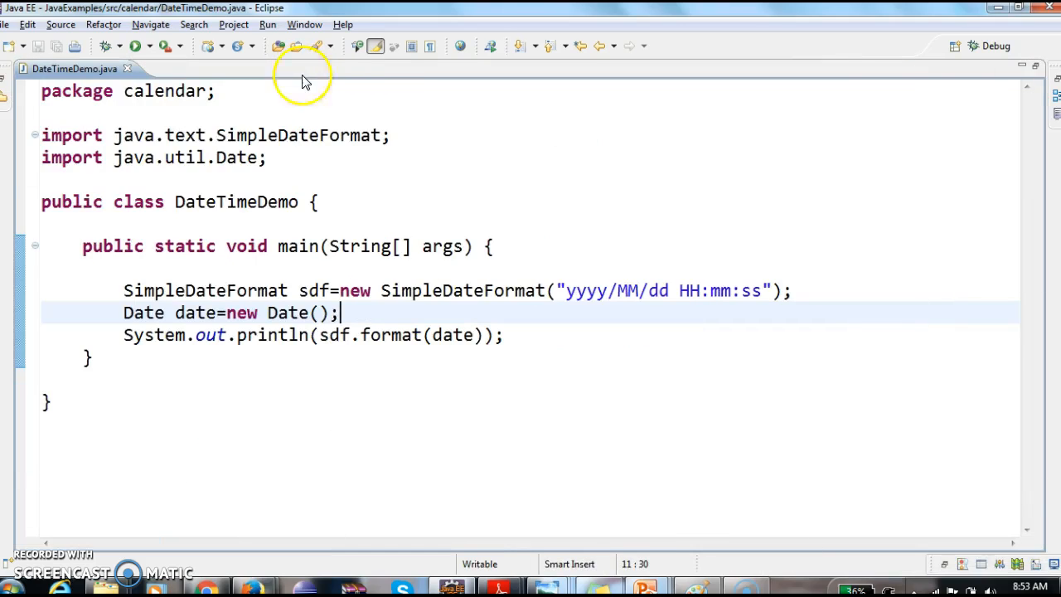
mouse_move(511, 375)
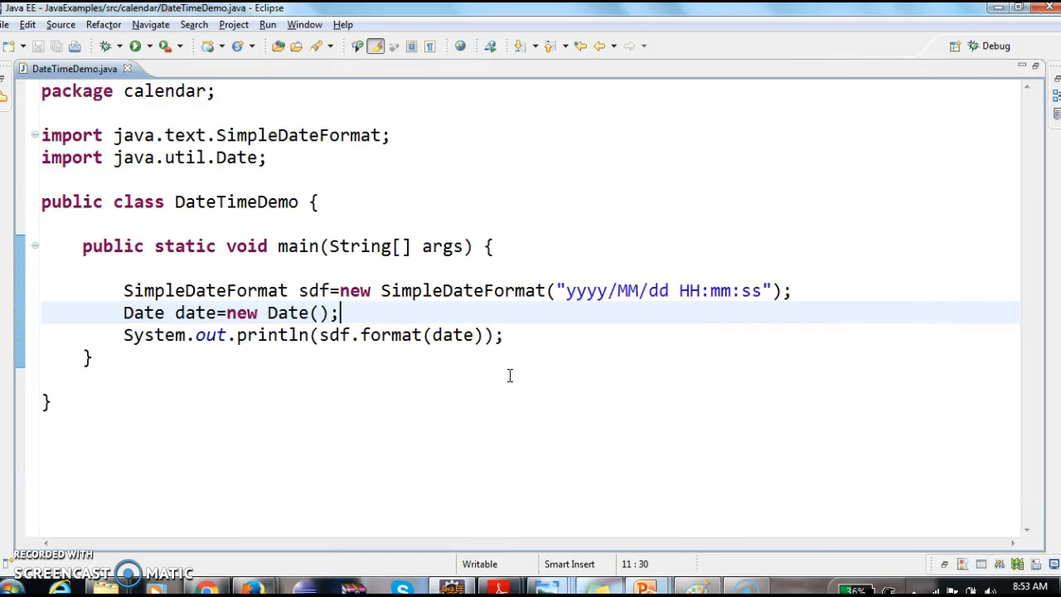
mouse_move(245, 494)
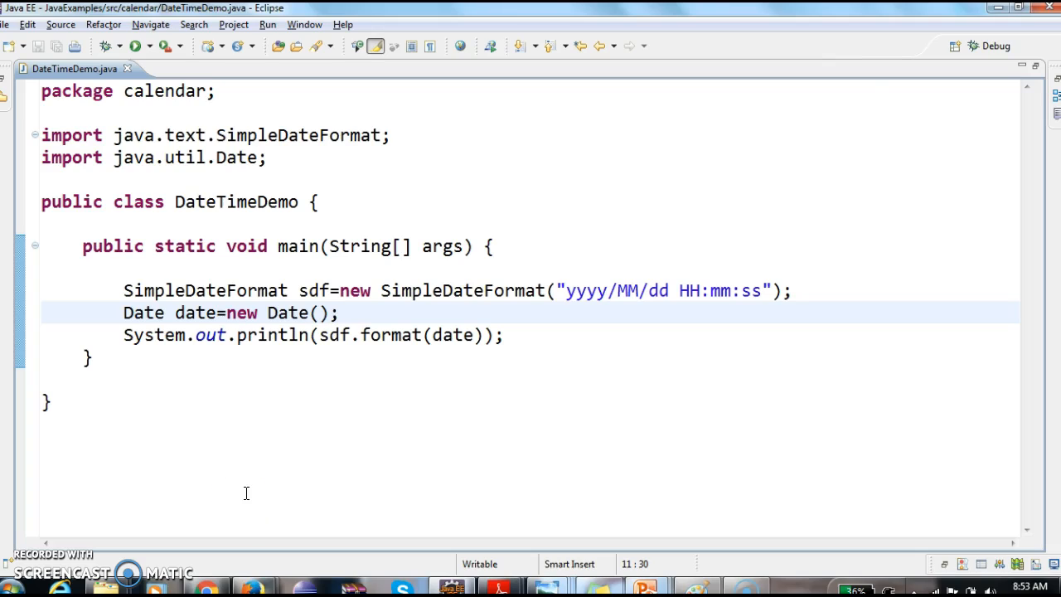